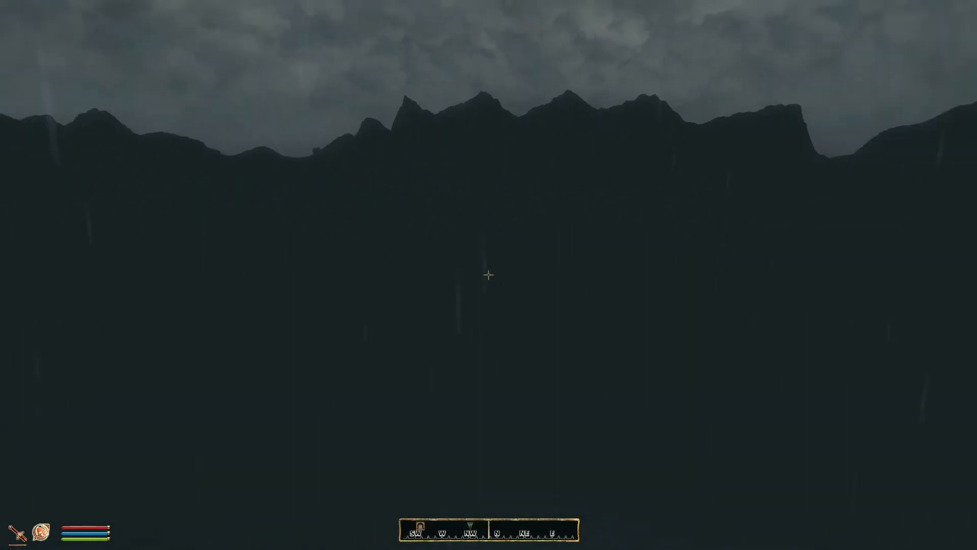
mouse_move(489, 275)
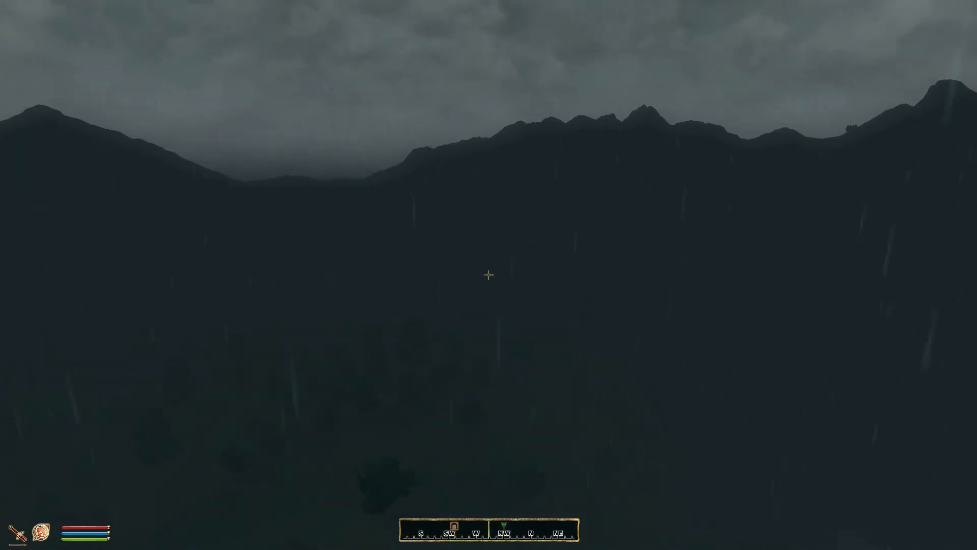
mouse_move(489, 274)
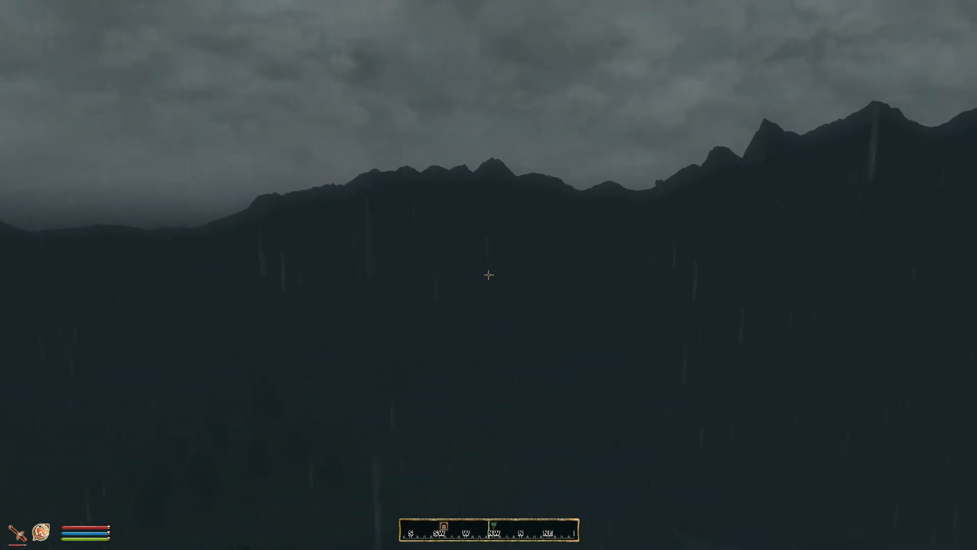